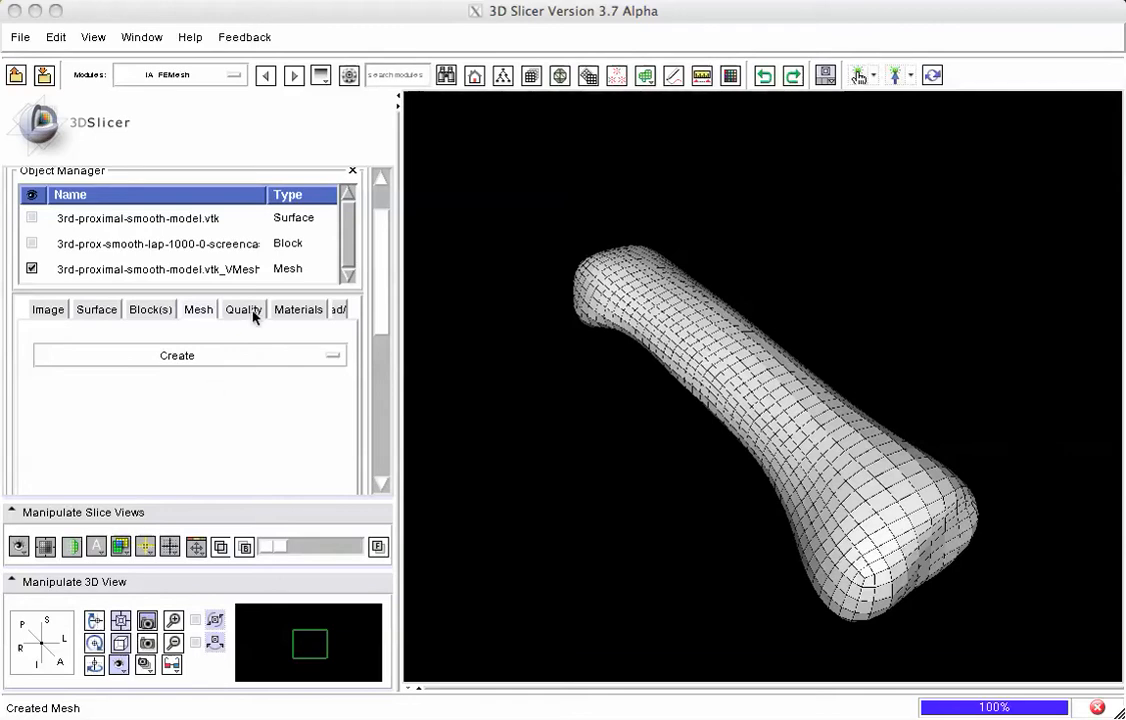
Show the Quality tools of the IA-FEMesh module for the generated bone mesh
click(243, 309)
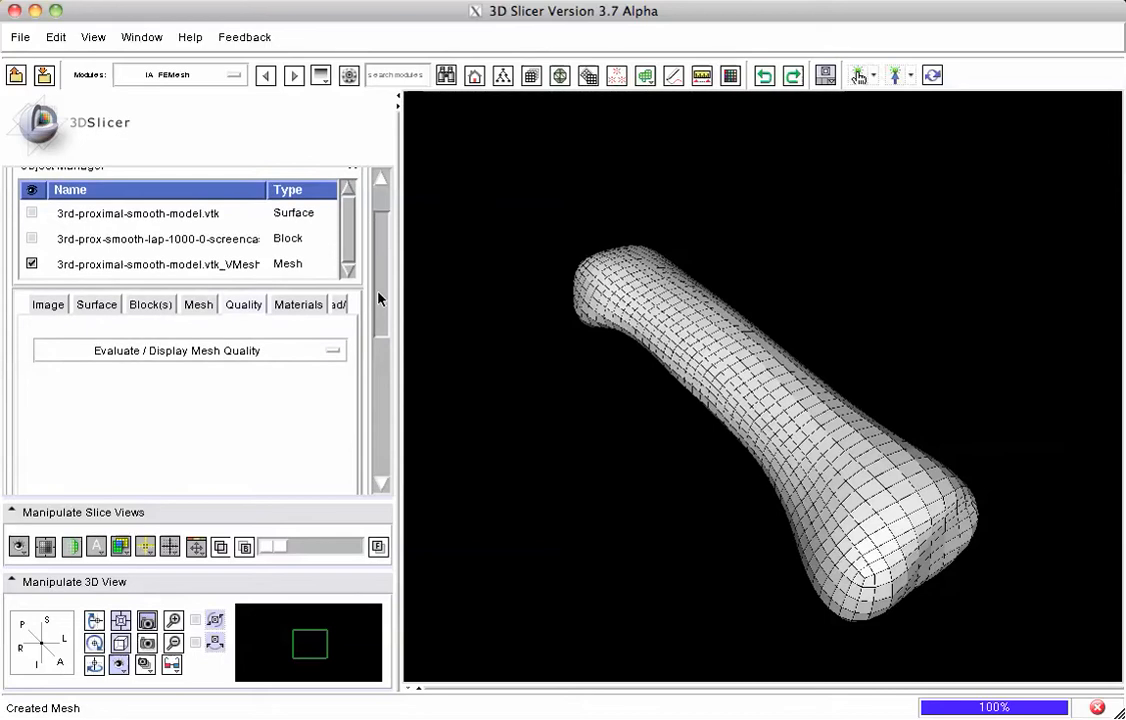
mouse_move(253, 356)
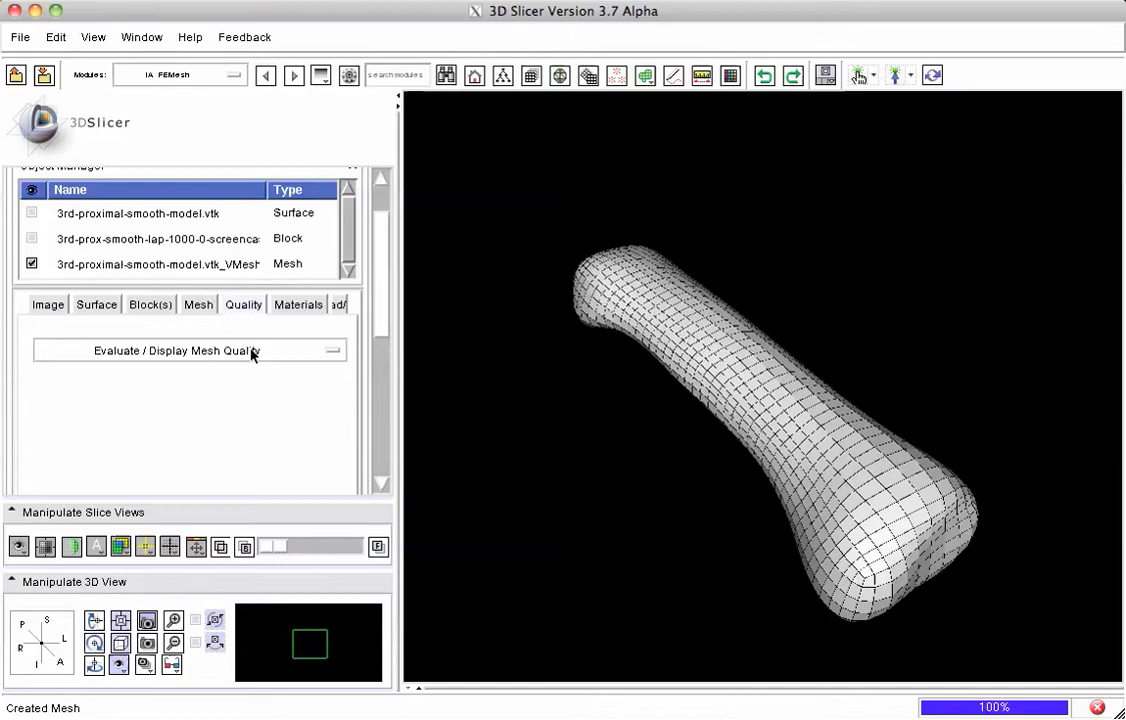
Evaluate mesh quality with the Jacobian metric and rotate the colored bone to inspect it
click(177, 350)
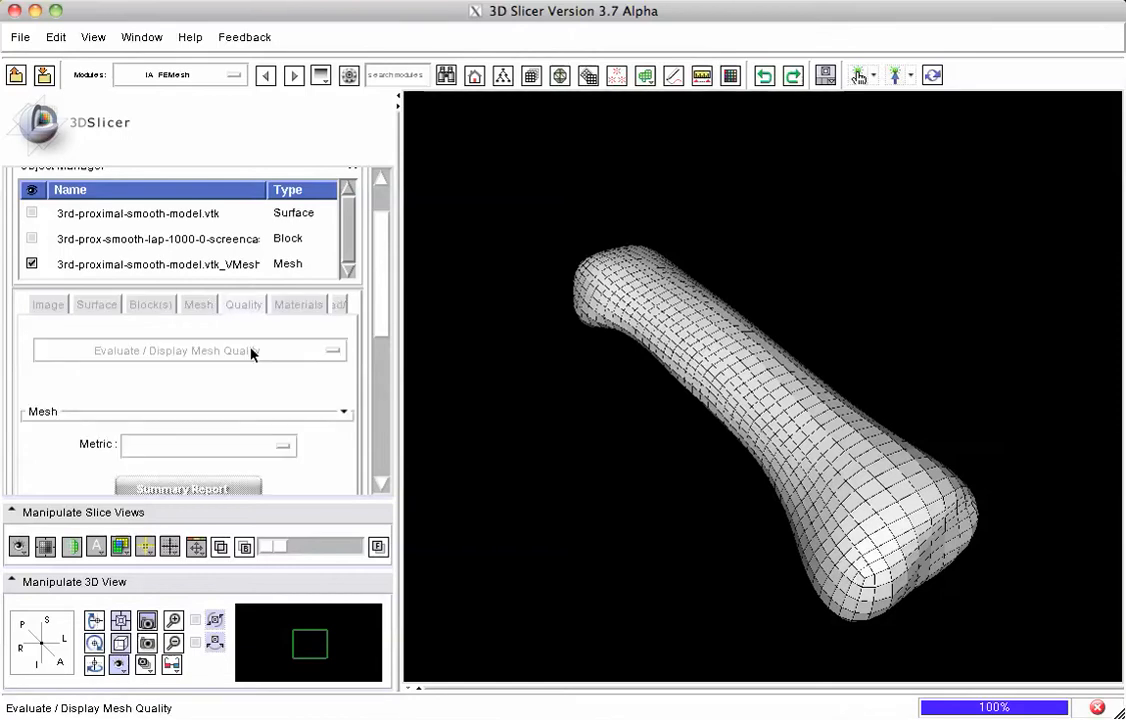
scroll(down, 3)
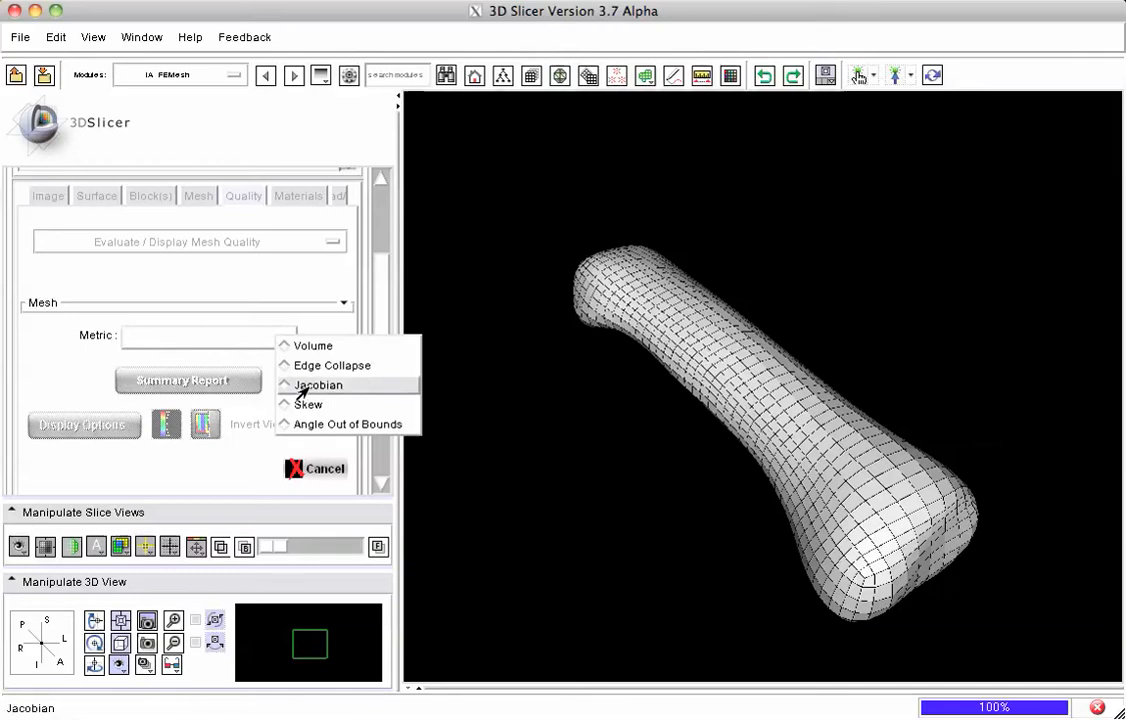
click(317, 385)
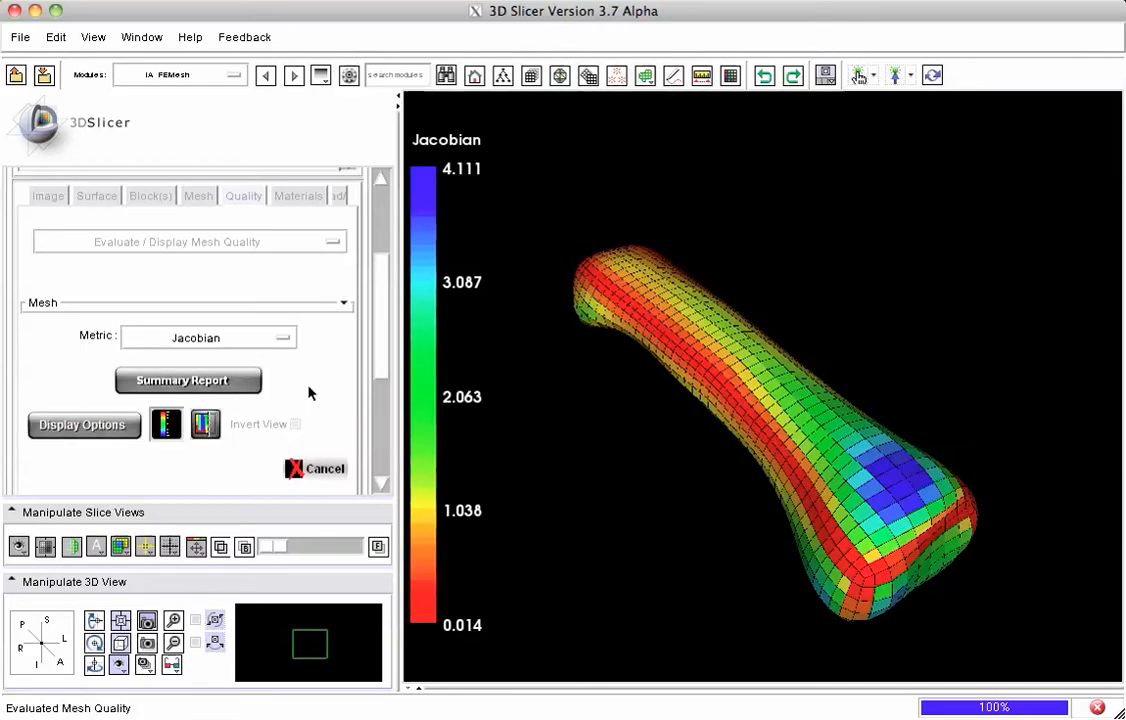
mouse_move(599, 482)
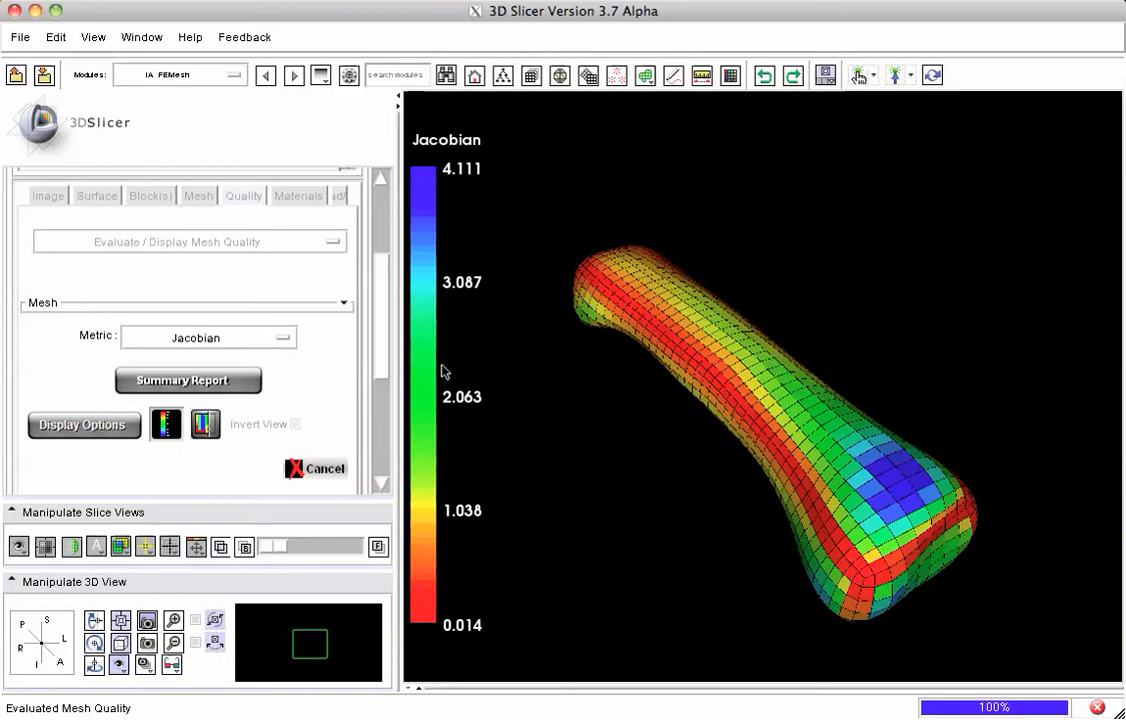
mouse_move(470, 167)
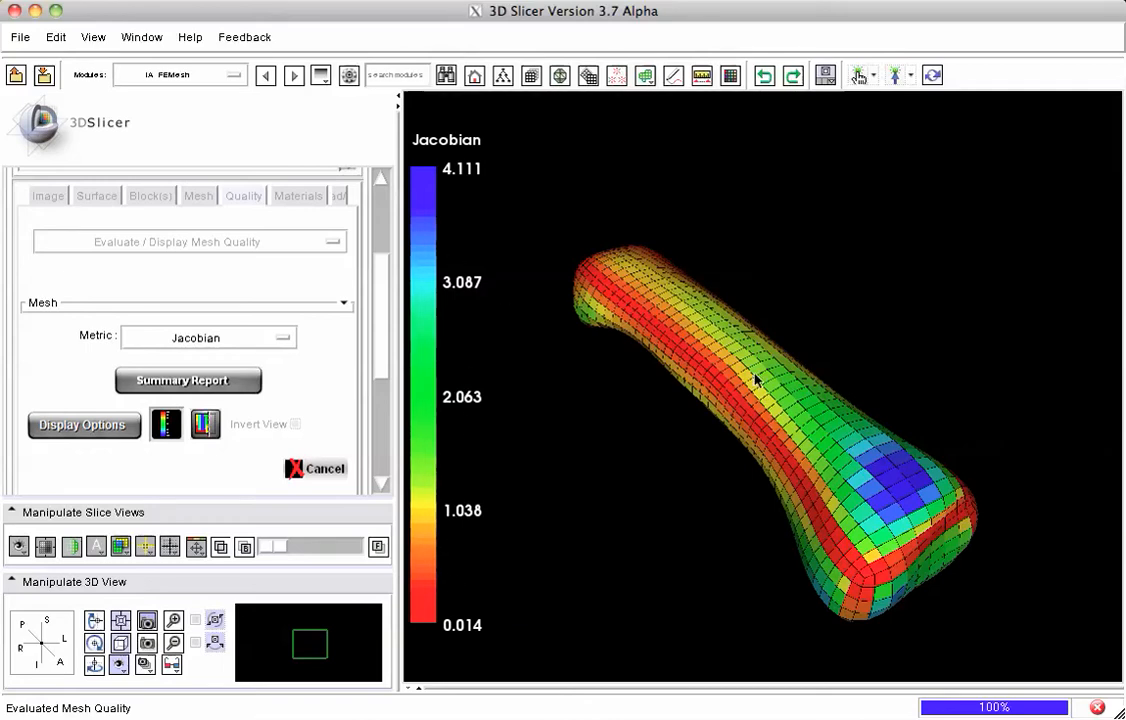
drag(755, 380, 783, 413)
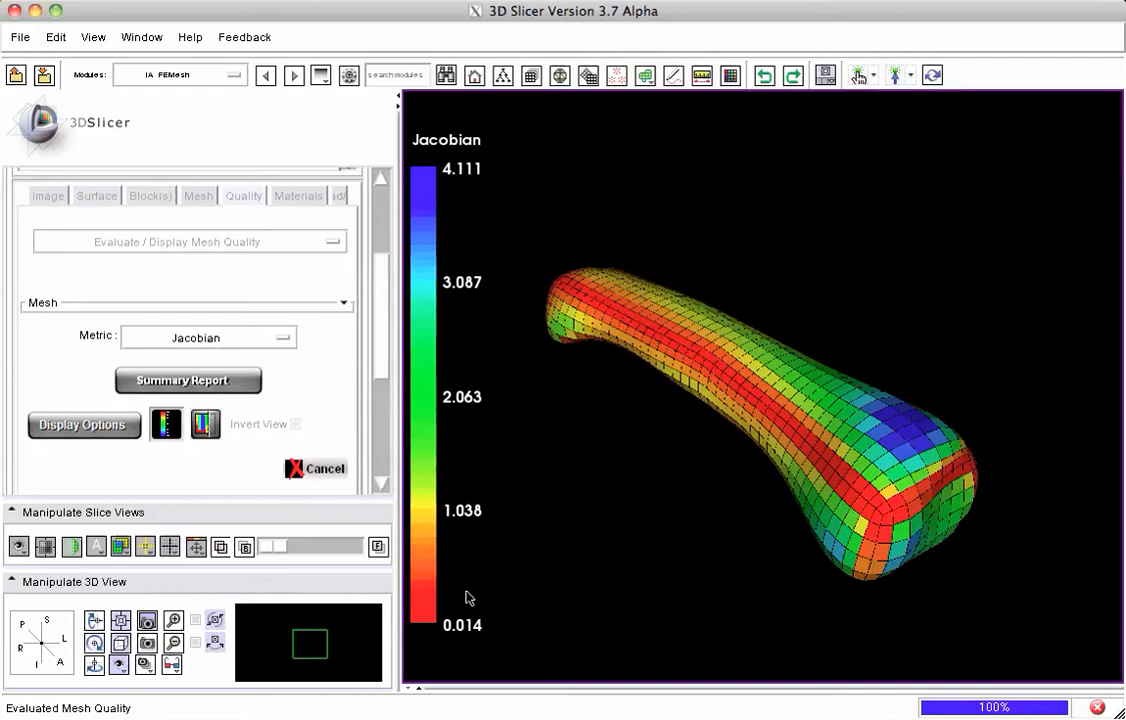
mouse_move(490, 651)
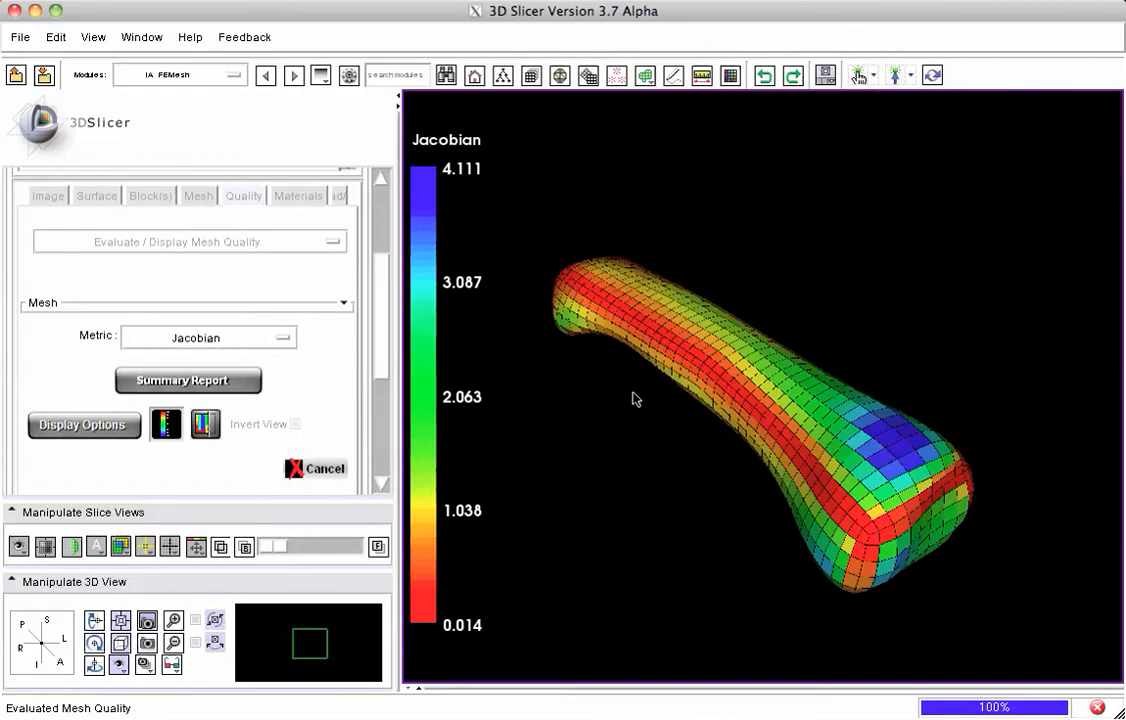
scroll(down, 3)
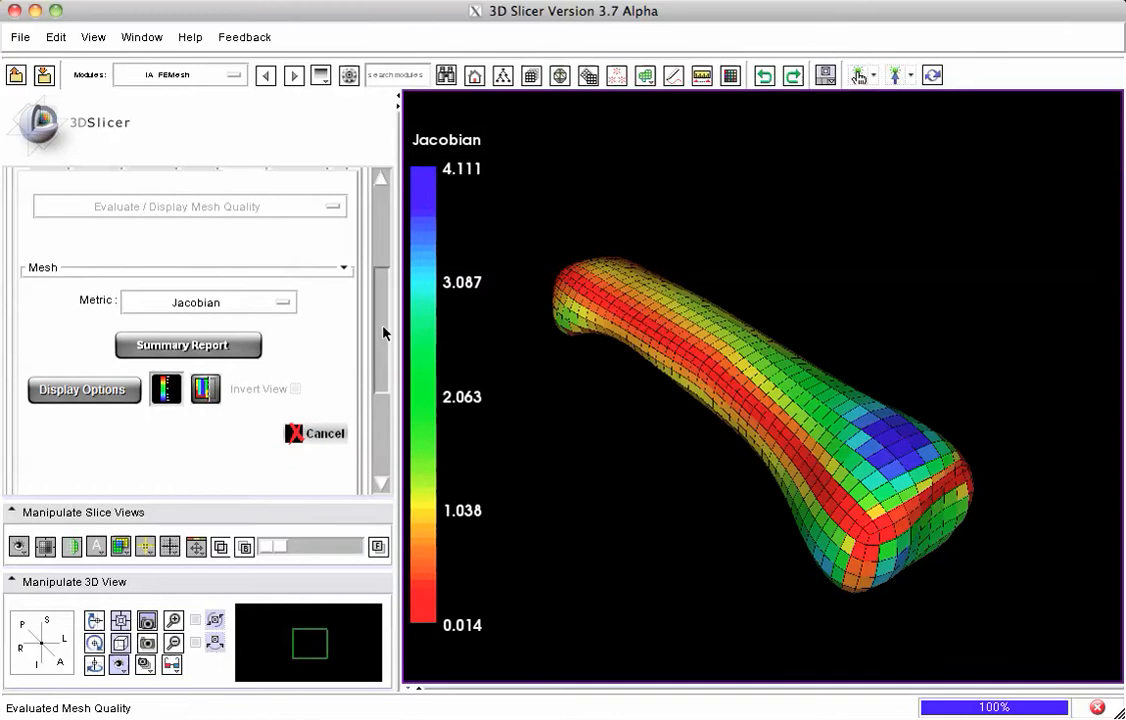
mouse_move(188, 345)
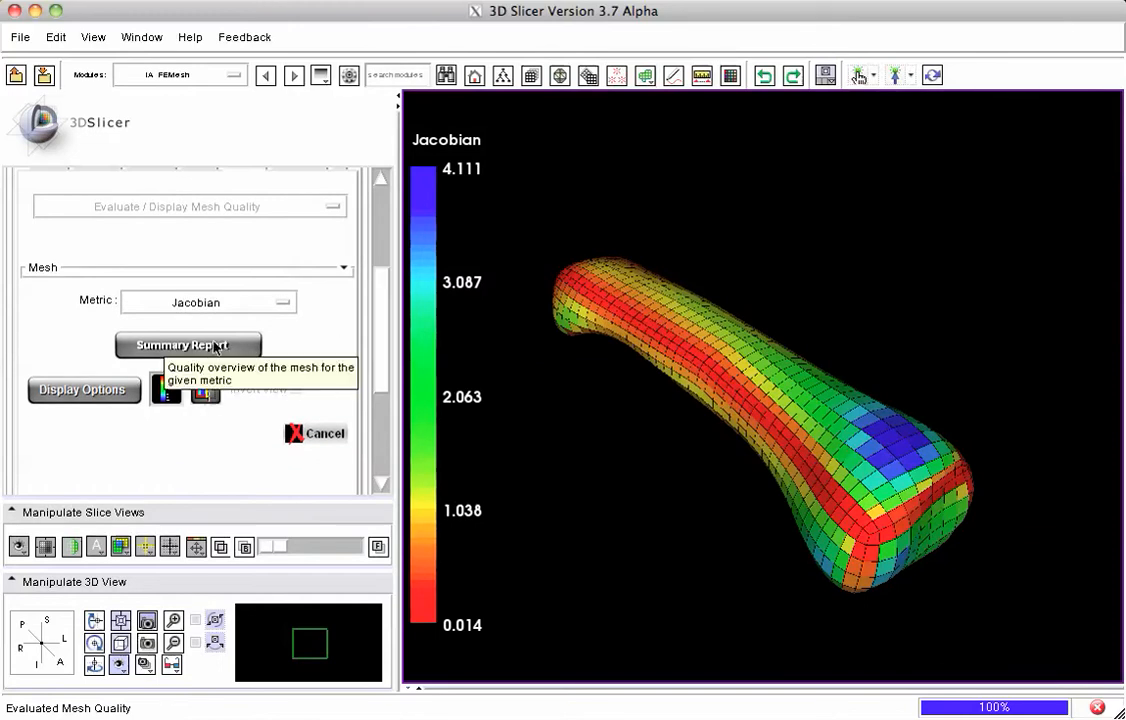
Review the Jacobian summary report (2322 elements, 0 distorted) and dismiss it
click(188, 345)
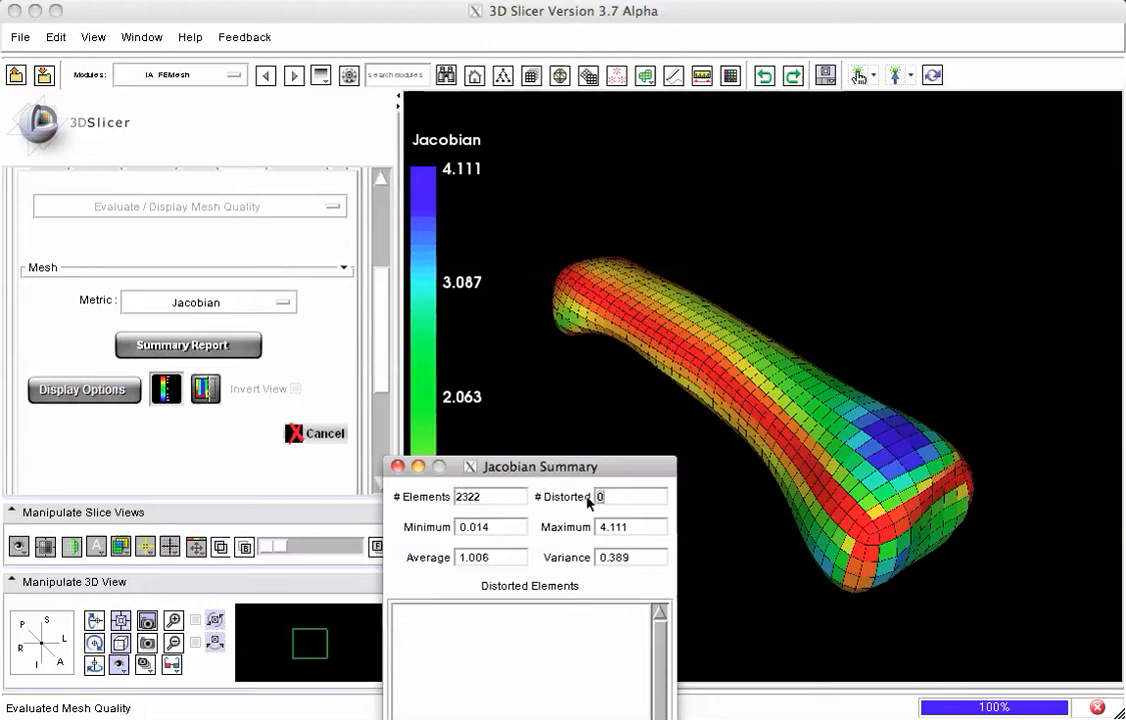
mouse_move(590, 503)
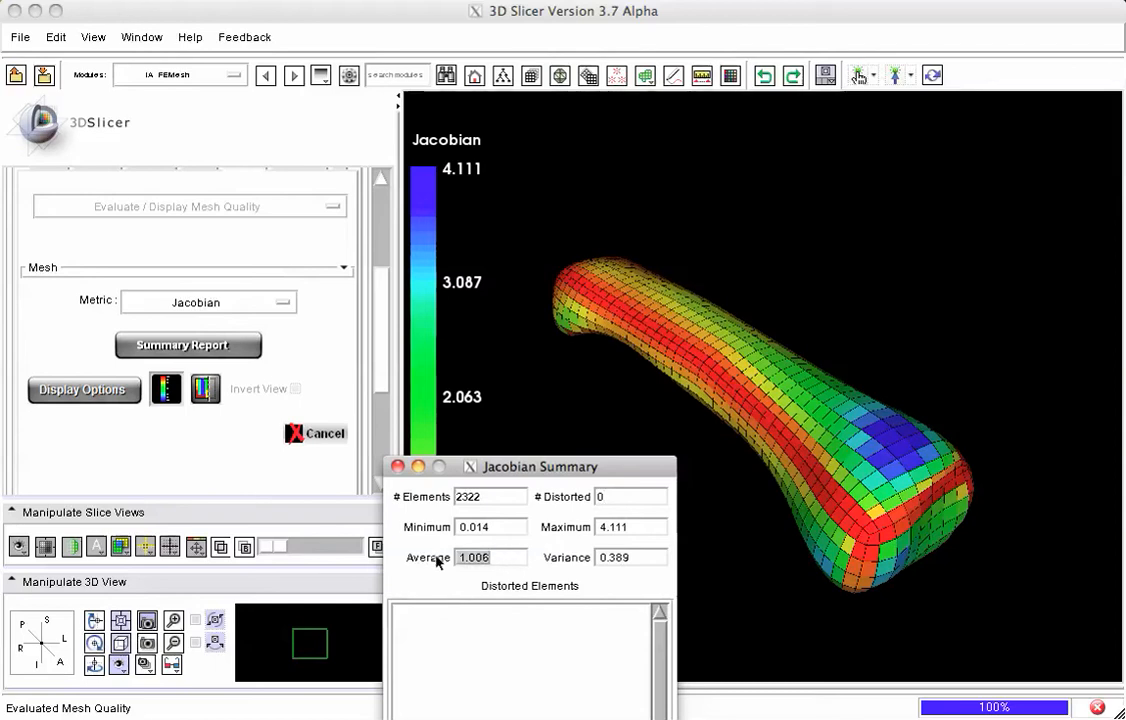
drag(540, 466, 405, 334)
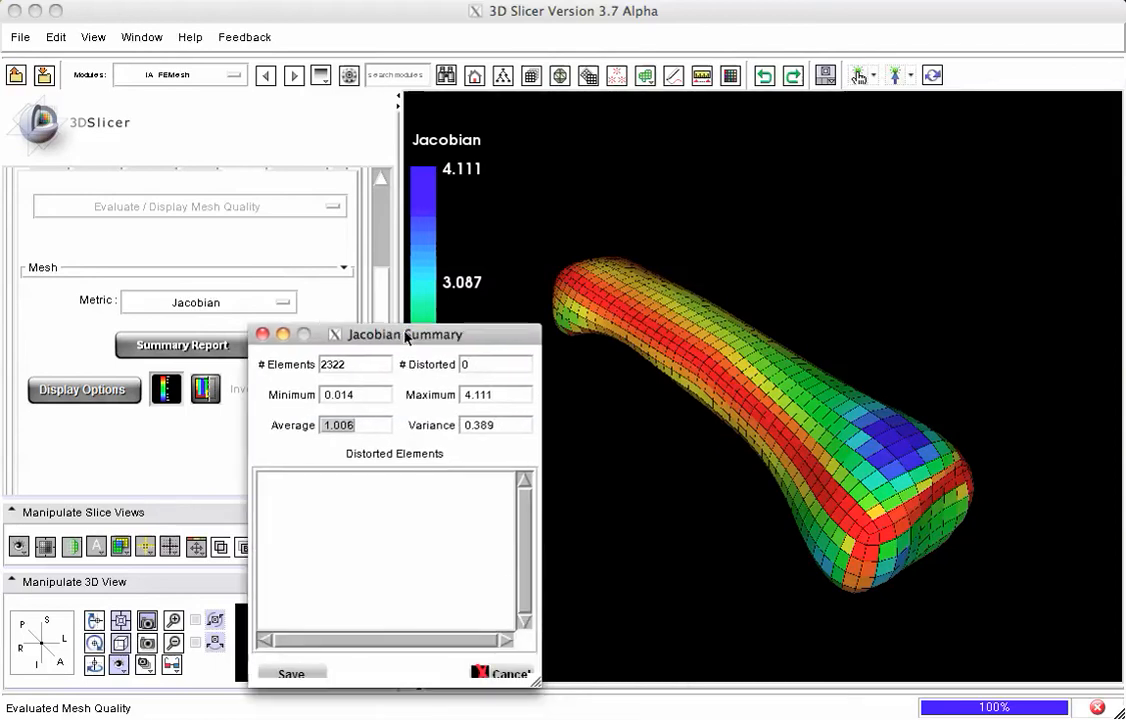
click(510, 673)
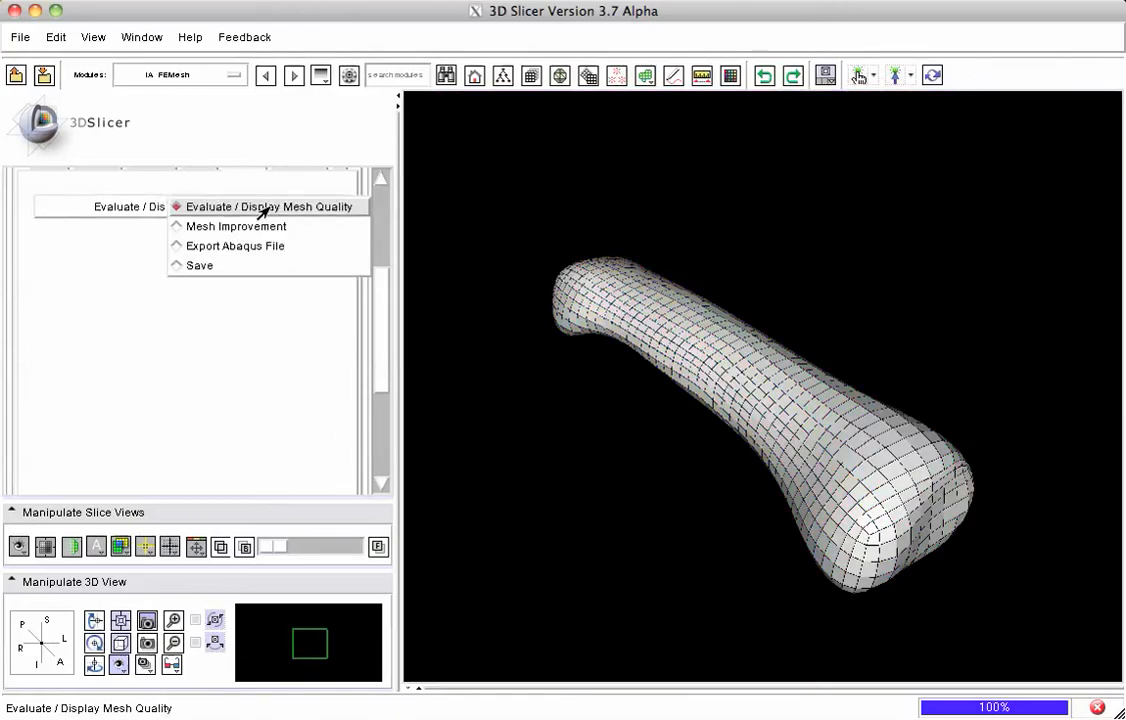
Run Mesh Improvement with elliptical interpolation and 5 smoothing iterations on the mesh
click(236, 226)
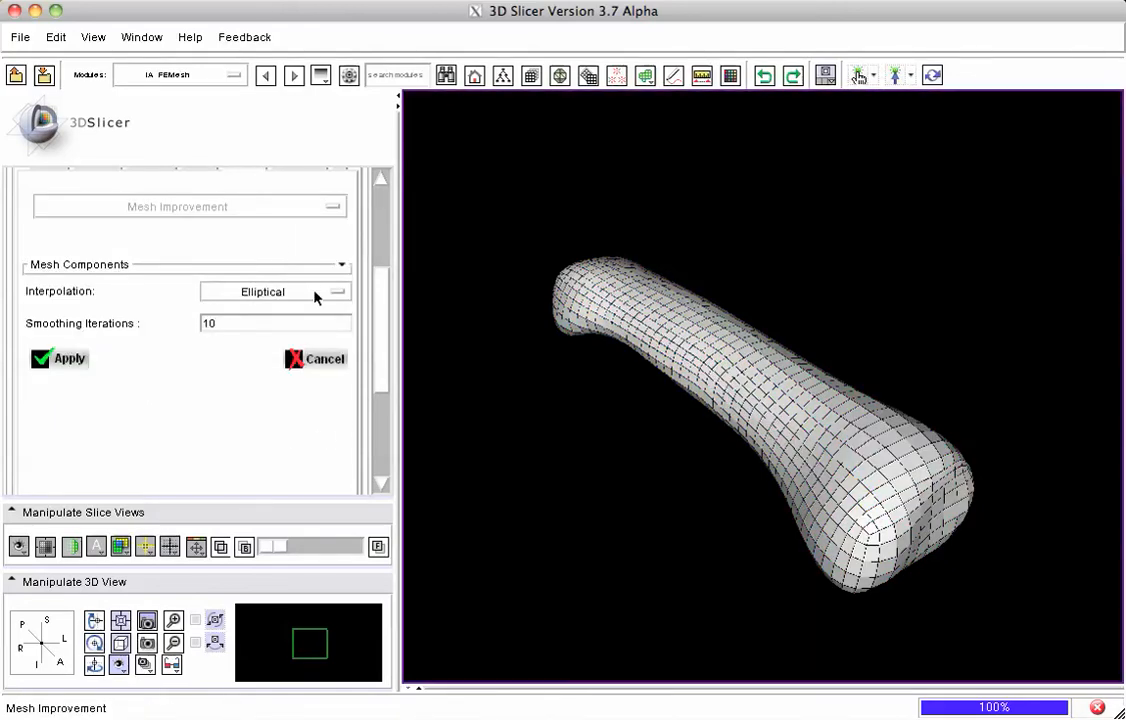
click(275, 291)
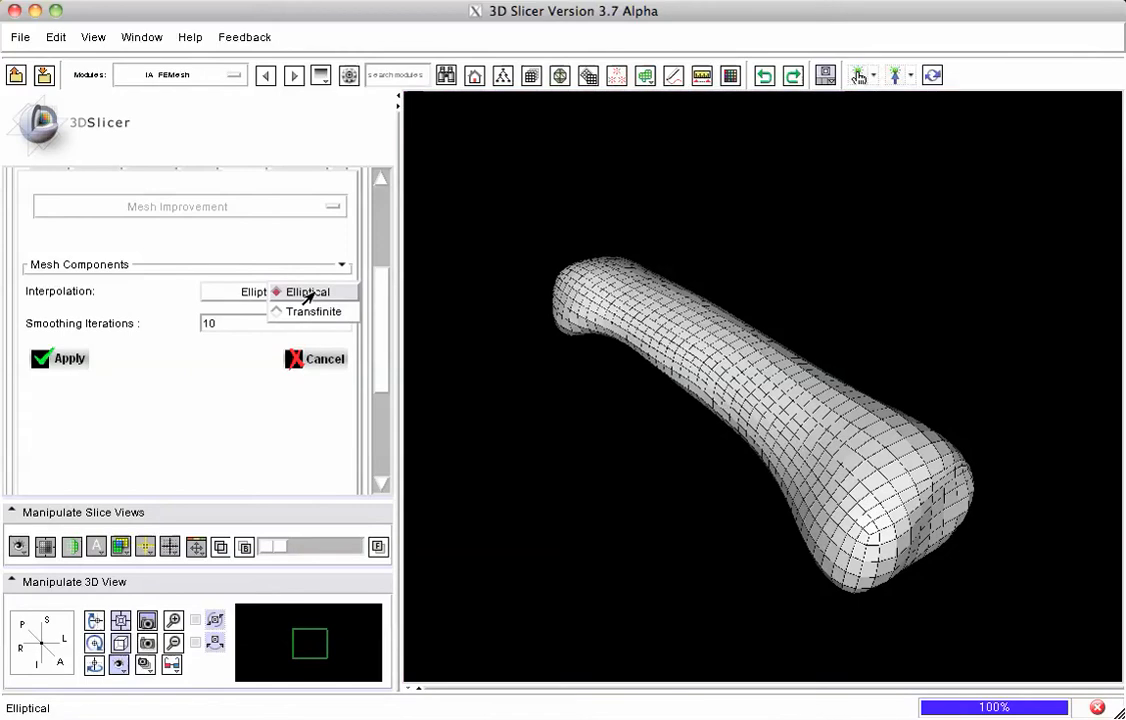
click(305, 291)
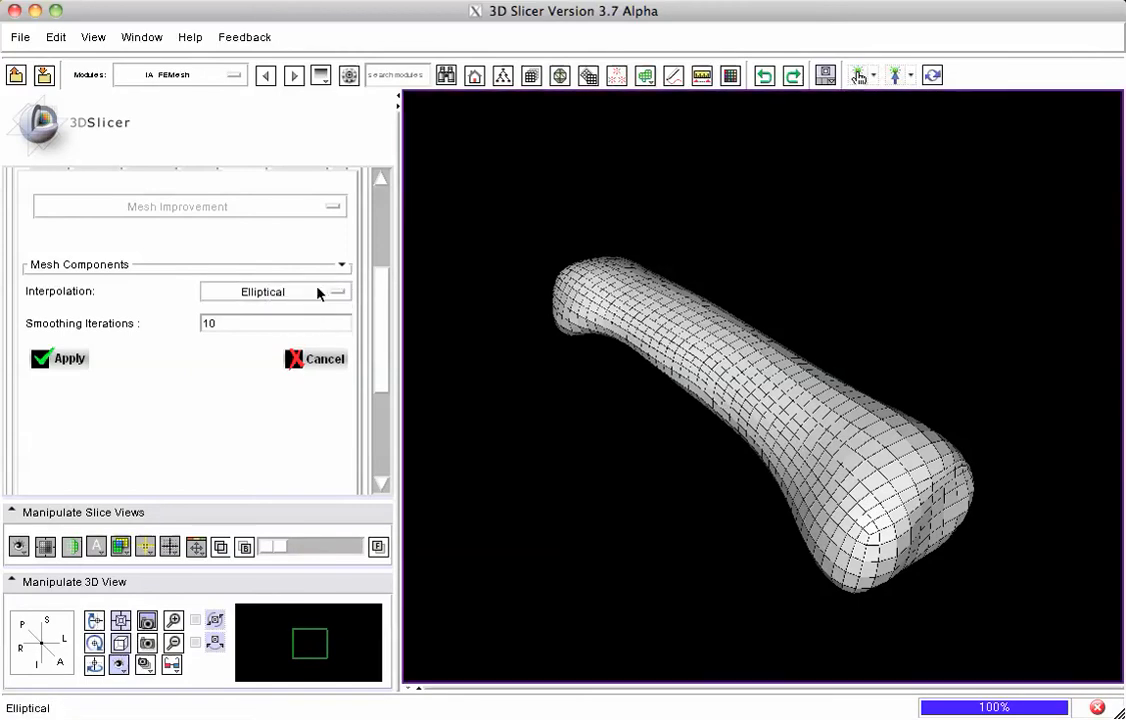
click(275, 323)
text(5)
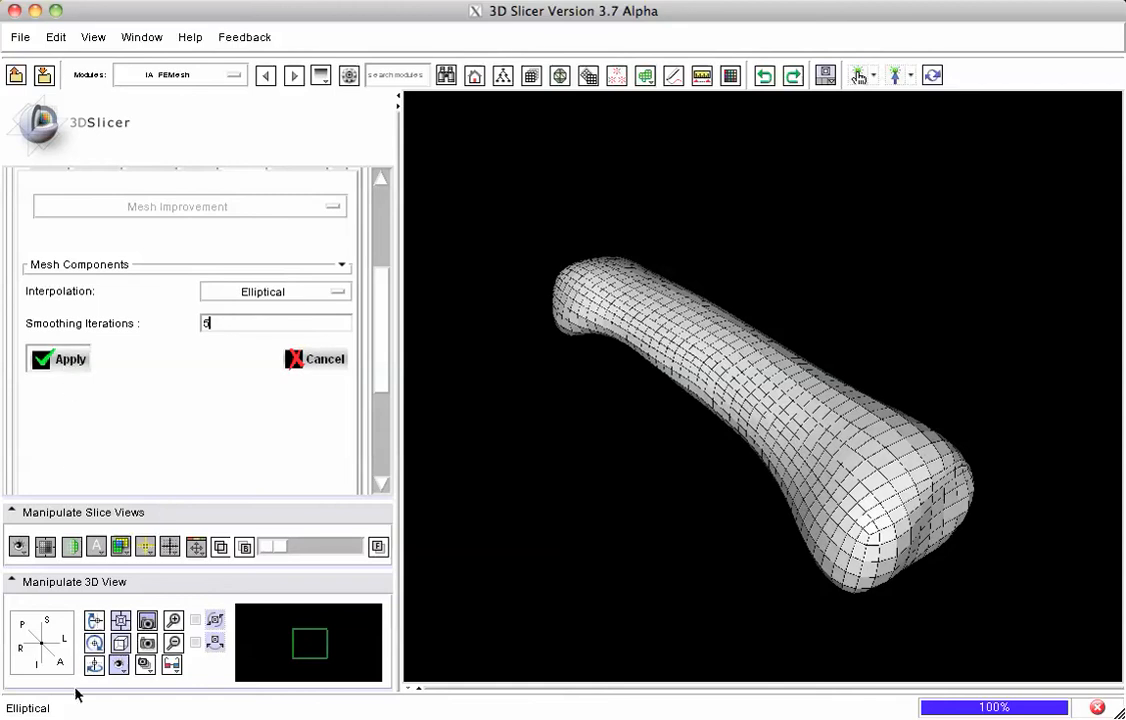
click(57, 358)
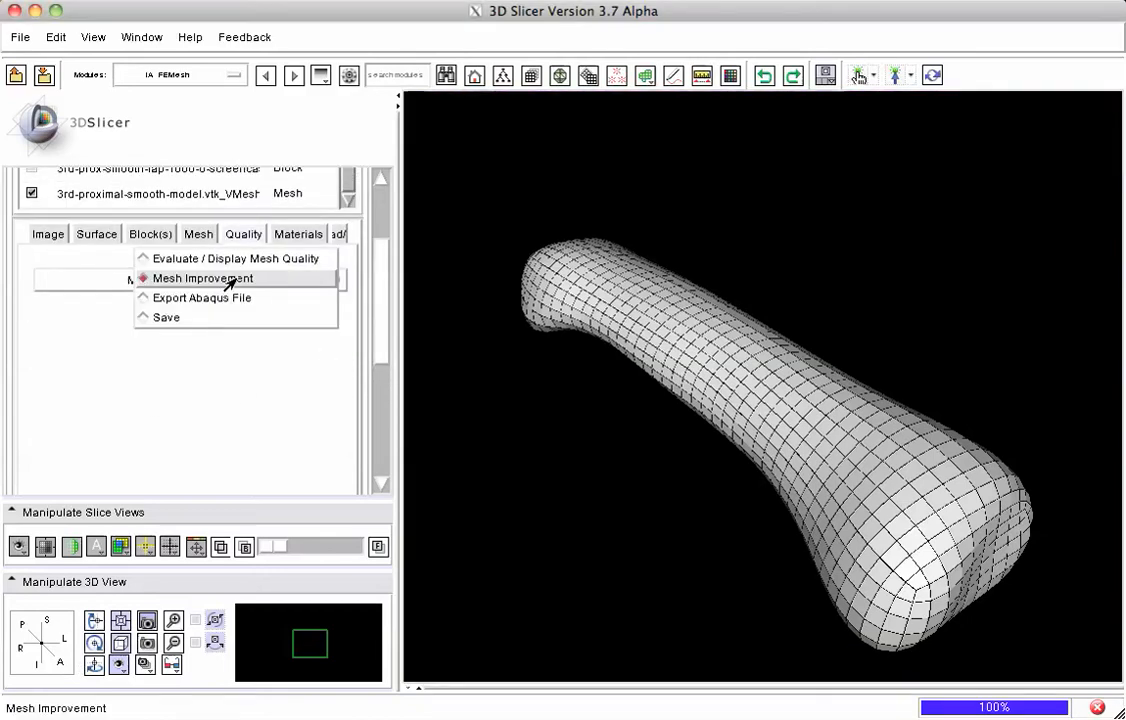
Recolor the smoothed mesh by Jacobian and review its summary: 2322 elements, none distorted, average 1.011
click(236, 258)
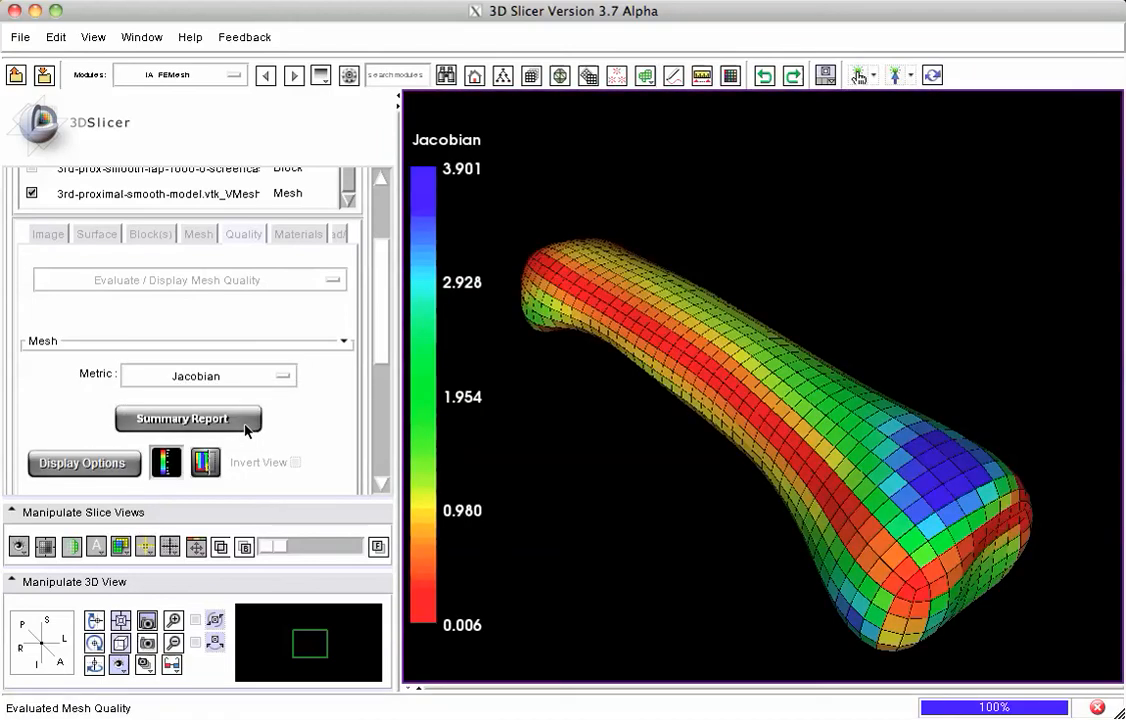
click(188, 418)
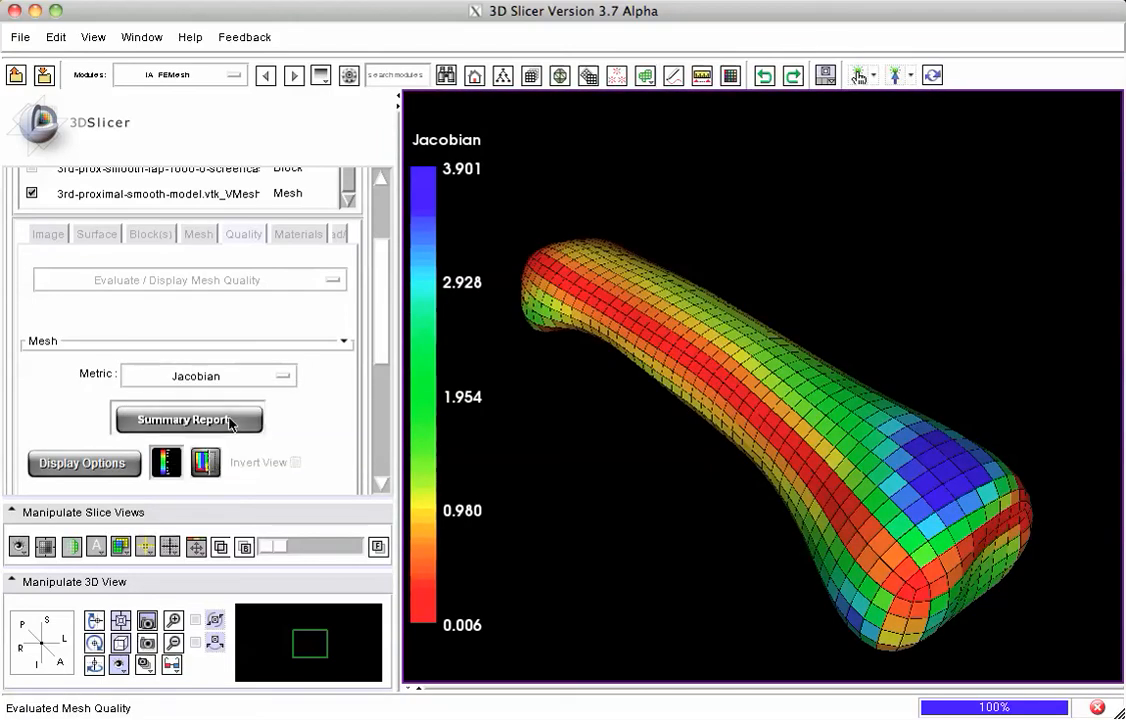
click(188, 418)
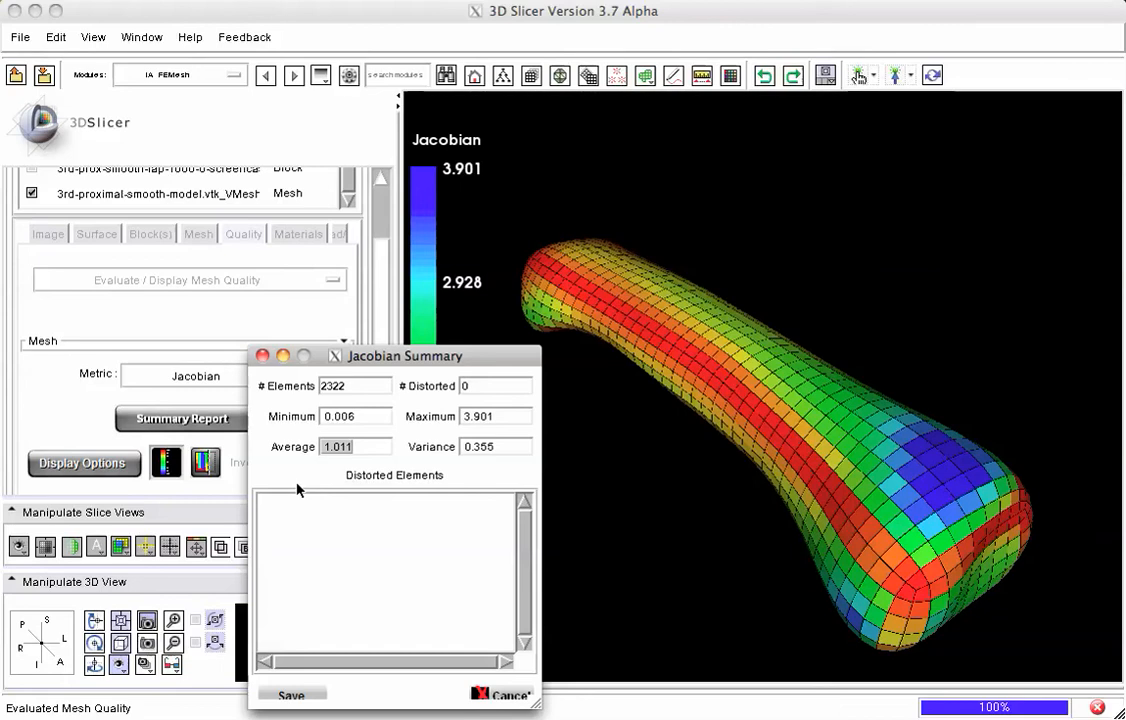
mouse_move(446, 645)
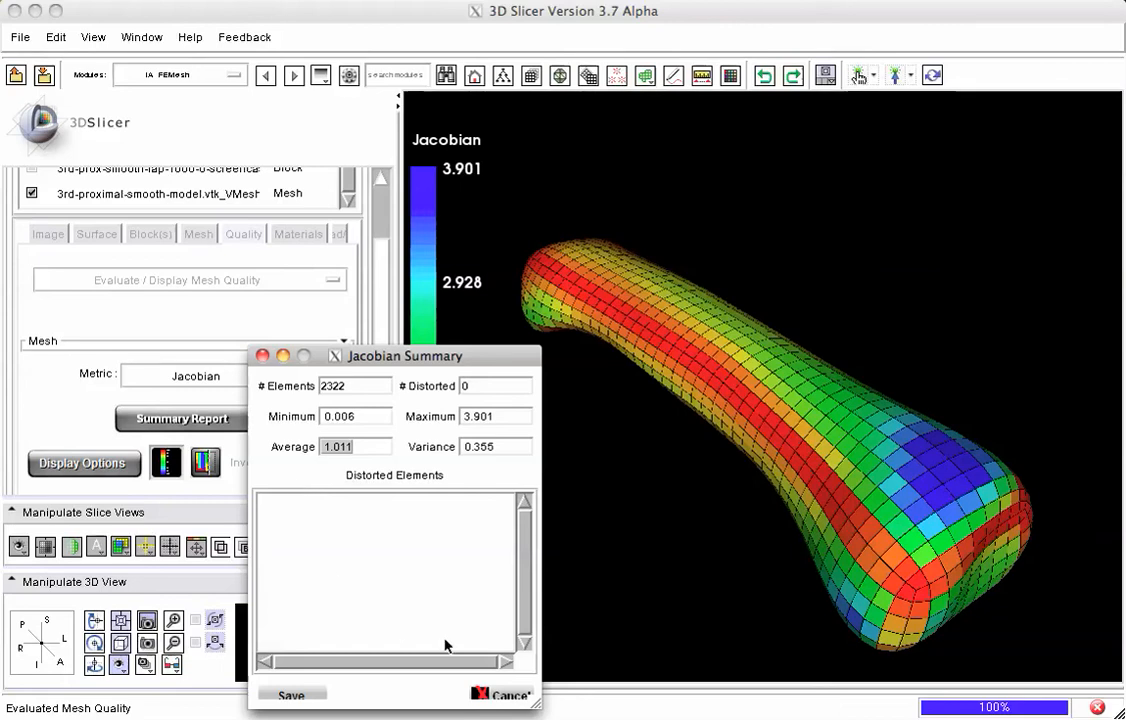
click(503, 693)
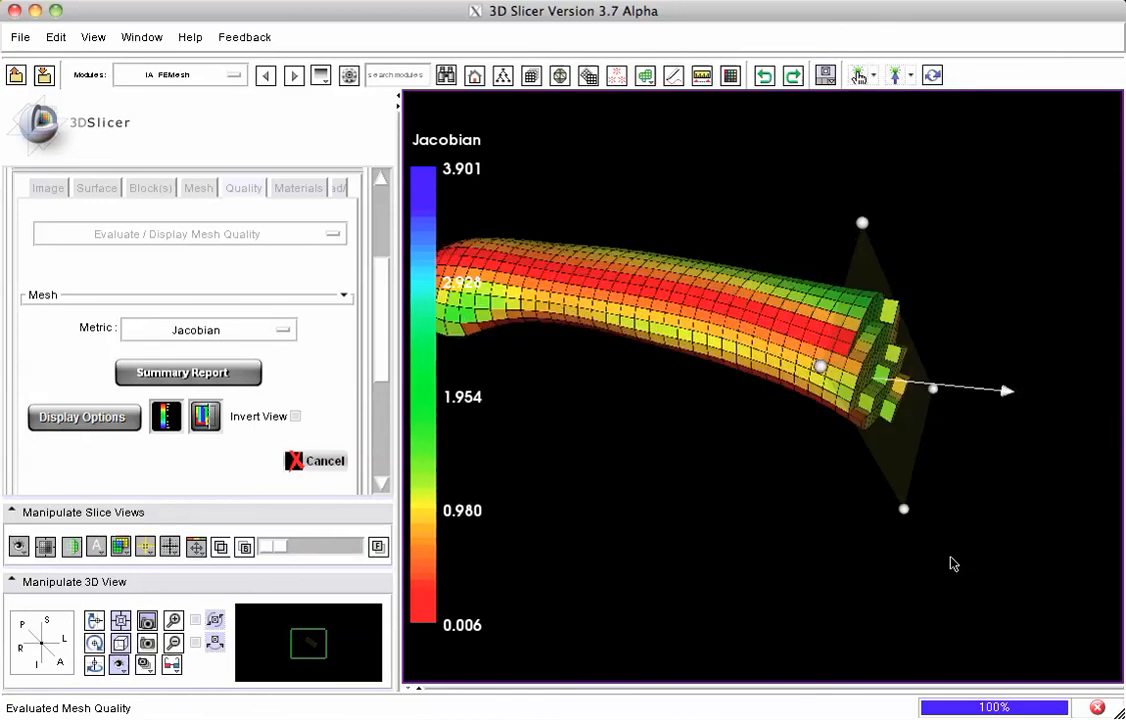
Rotate the clipped mesh to view the cut face exposing its interior elements
drag(953, 563, 790, 519)
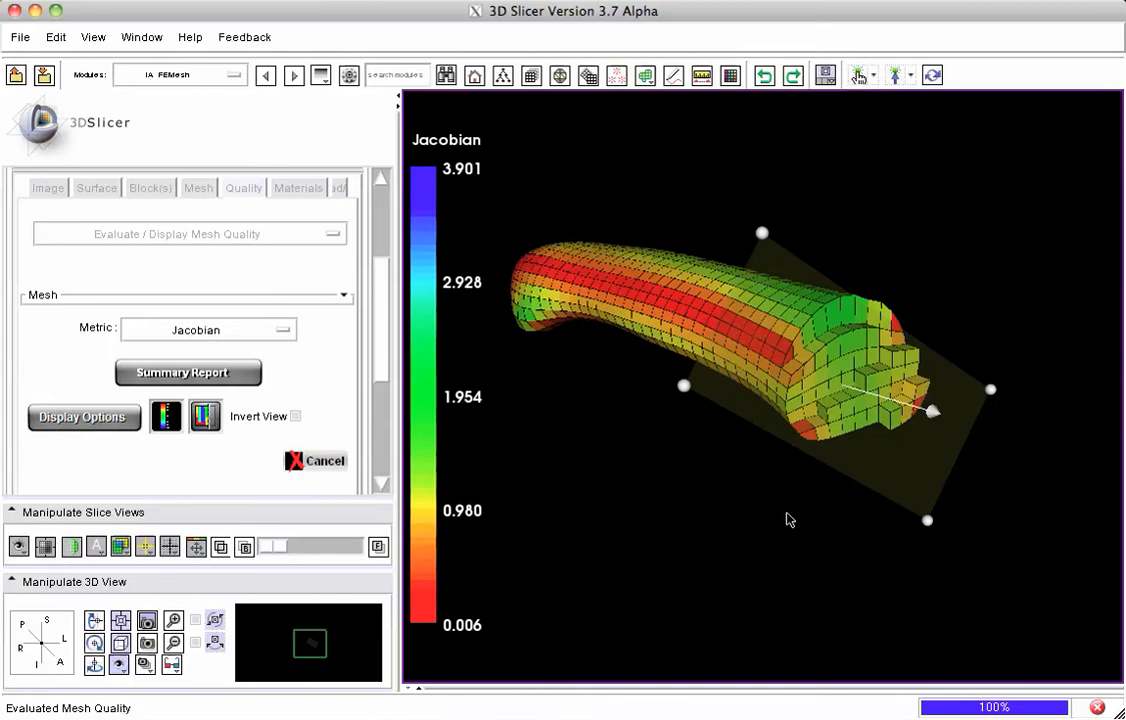
click(208, 329)
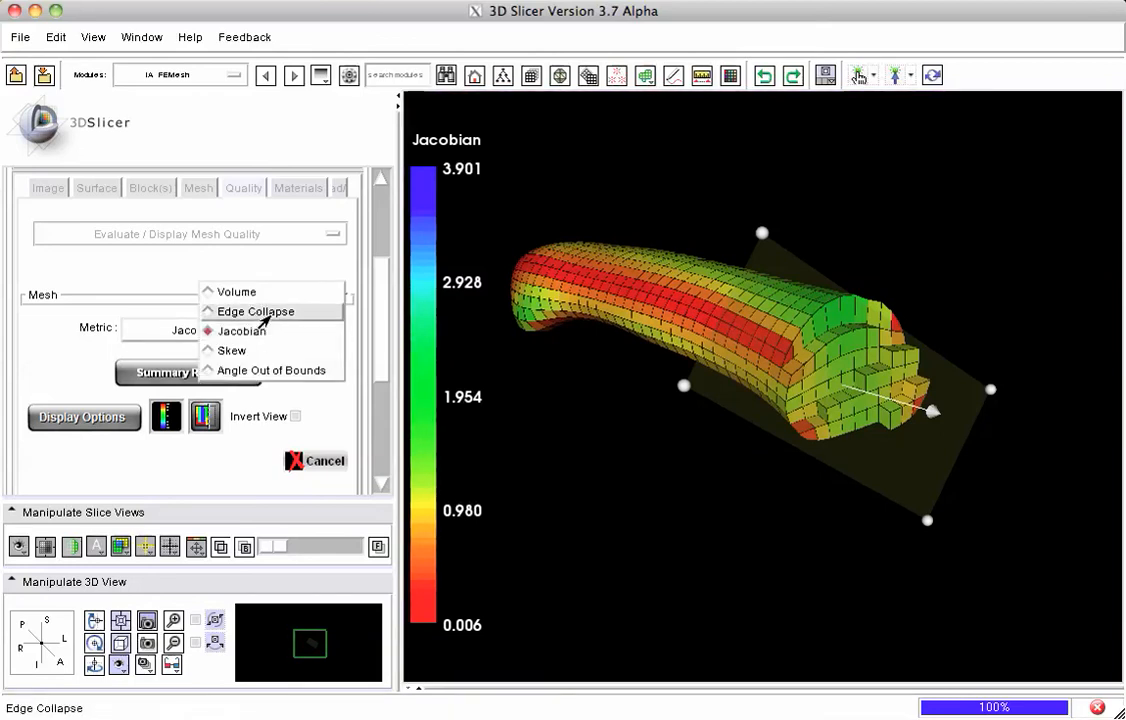
Color the cut mesh by Edge Collapse, every element reading 1.000
click(257, 311)
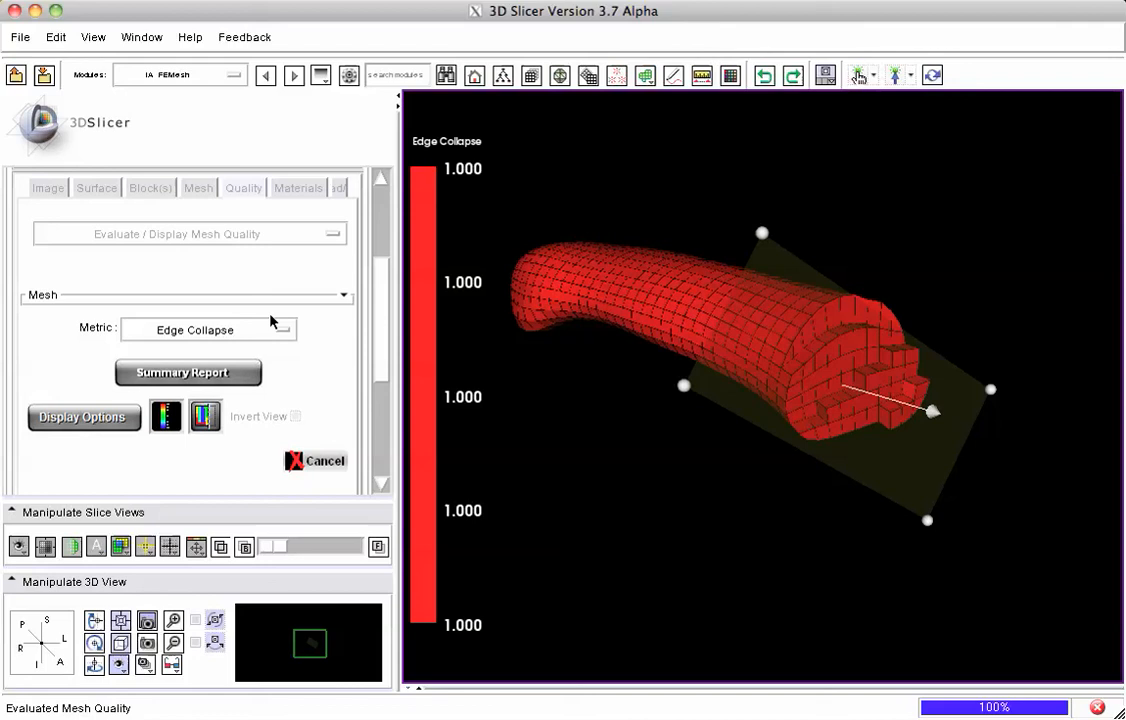
mouse_move(750, 357)
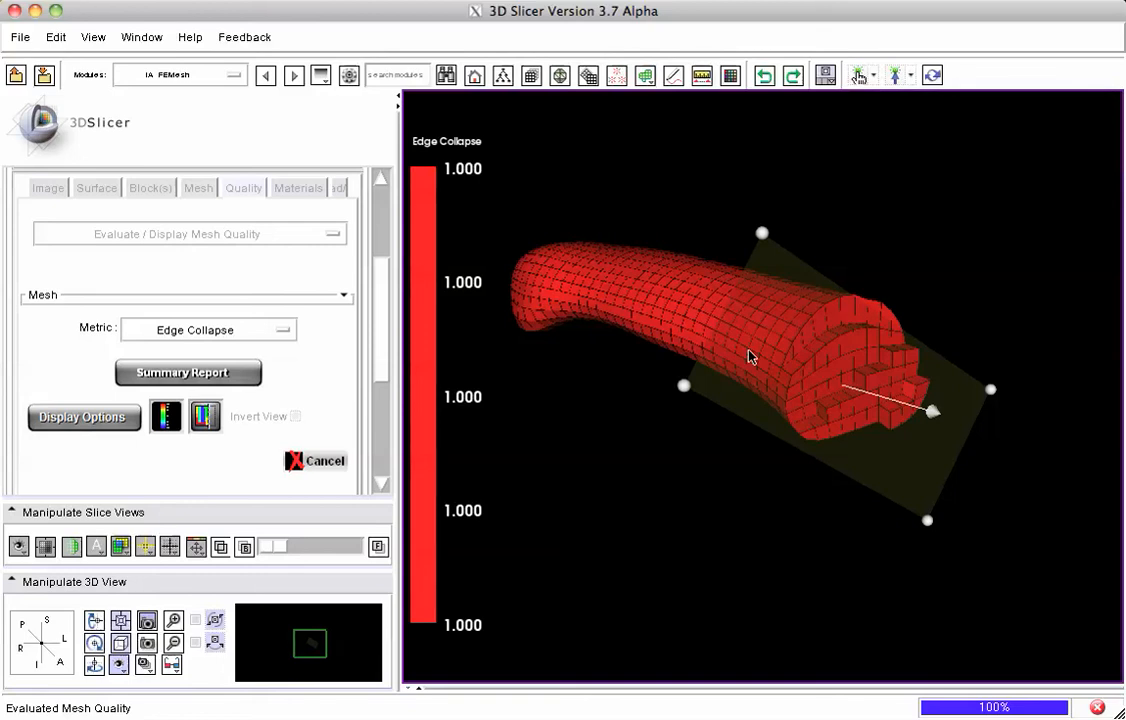
click(208, 329)
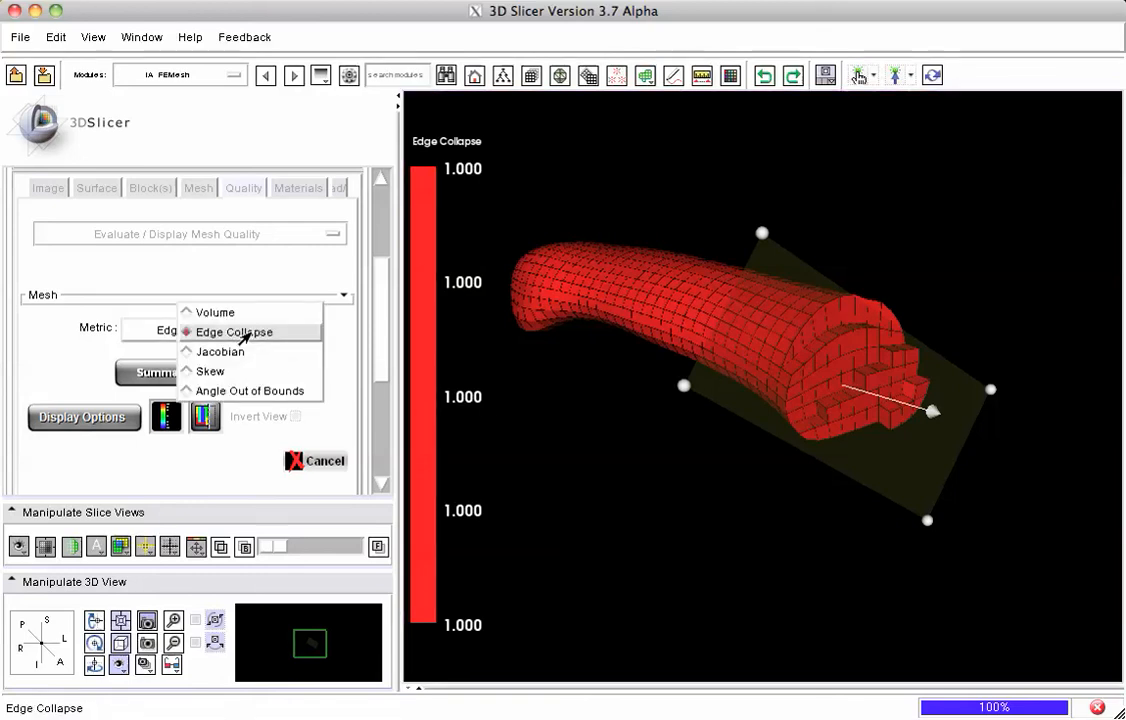
Color the cut mesh by Angle Out of Bounds, revealing red flagged bands along the shaft
click(245, 391)
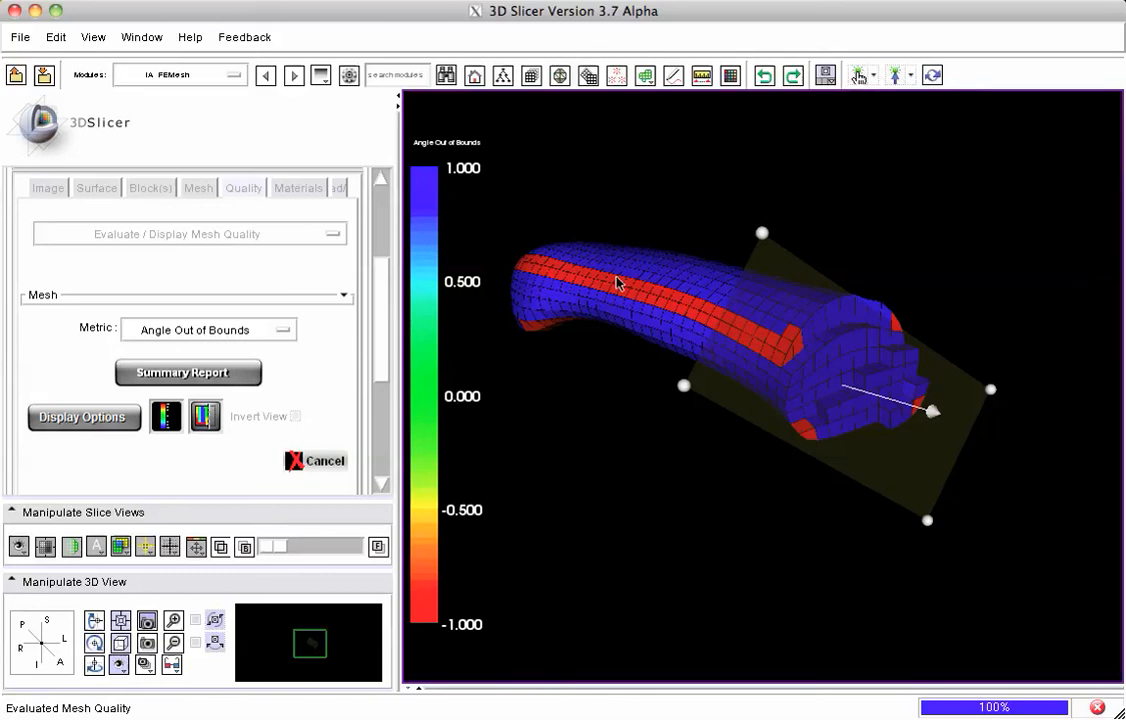
mouse_move(695, 307)
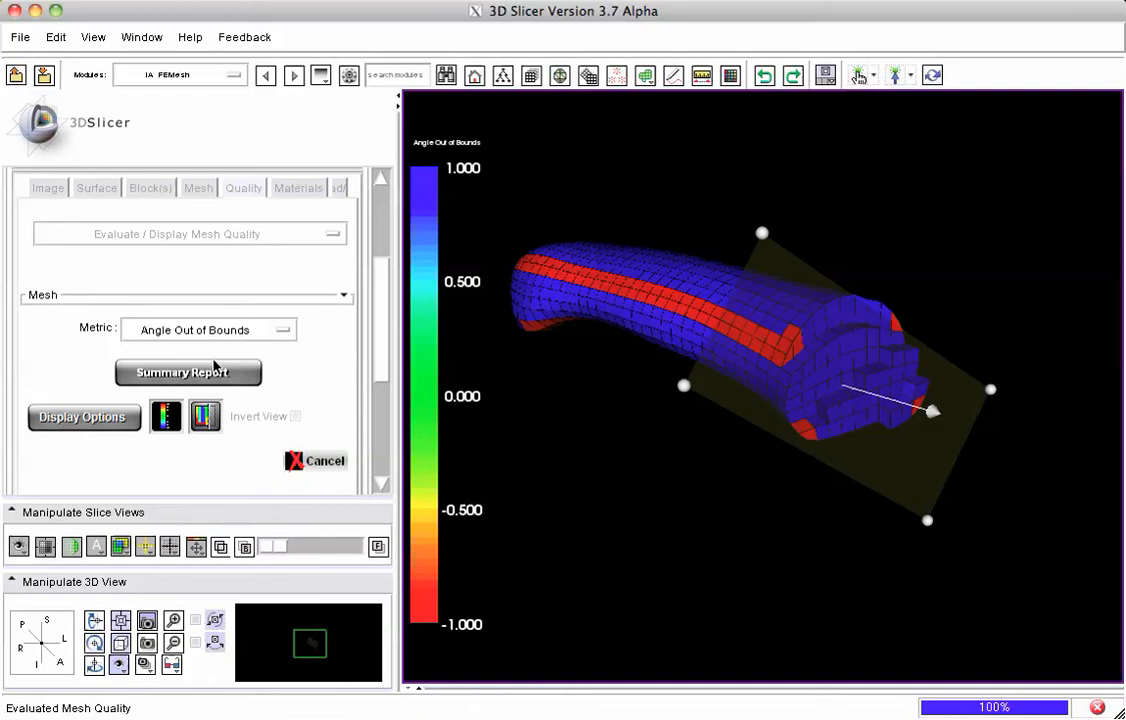
click(188, 372)
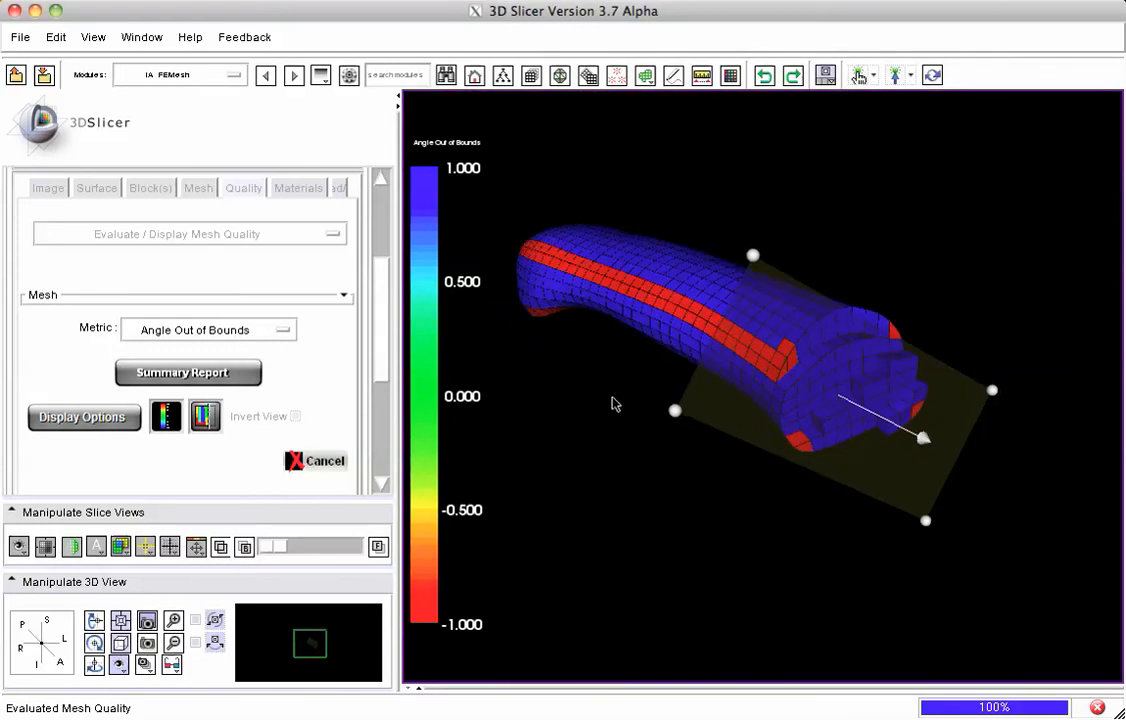
mouse_move(690, 318)
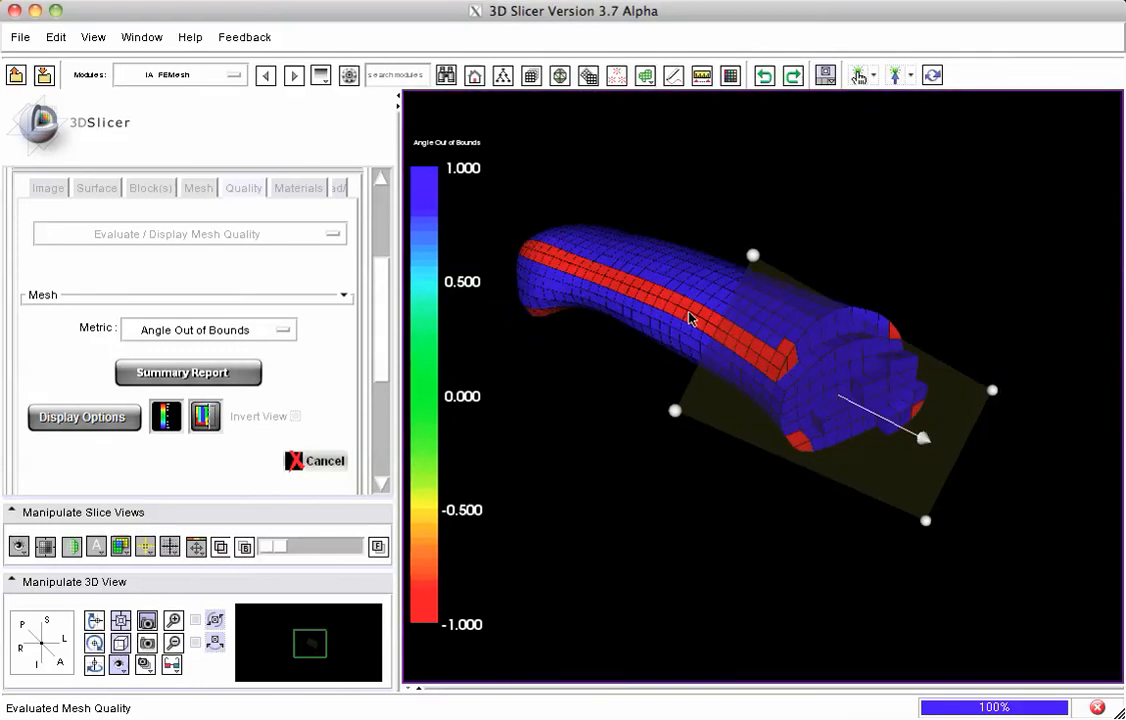
click(208, 329)
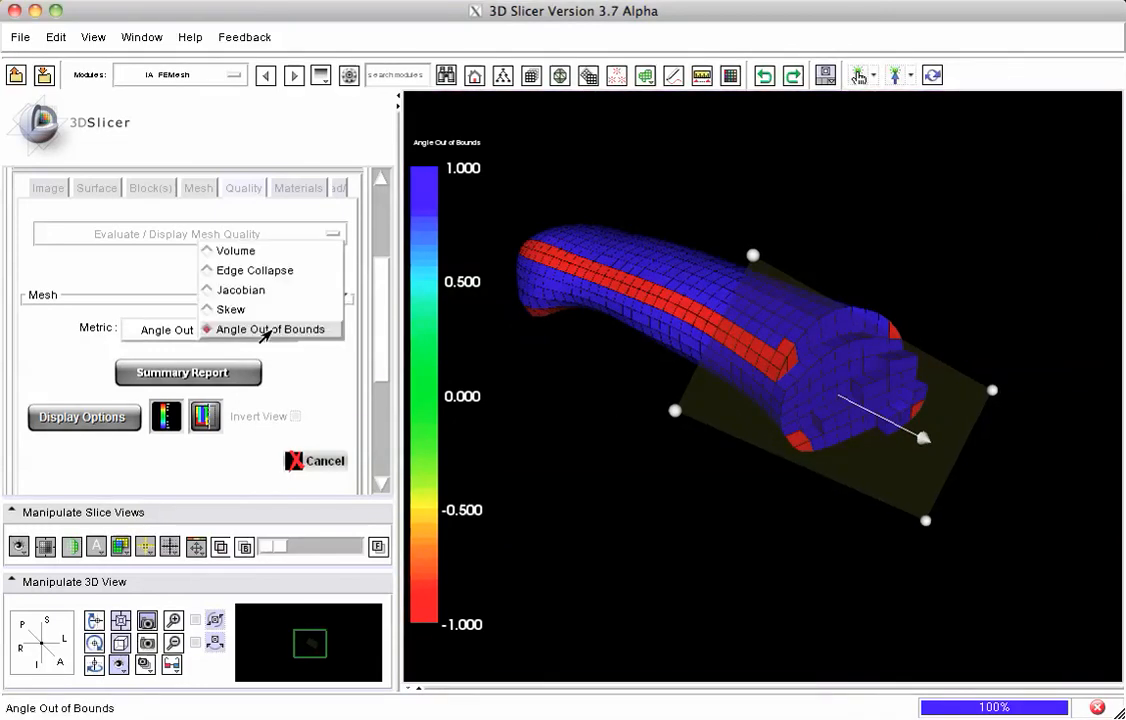
Restore Jacobian coloring and switch off the cutting plane to show the whole mesh
click(241, 289)
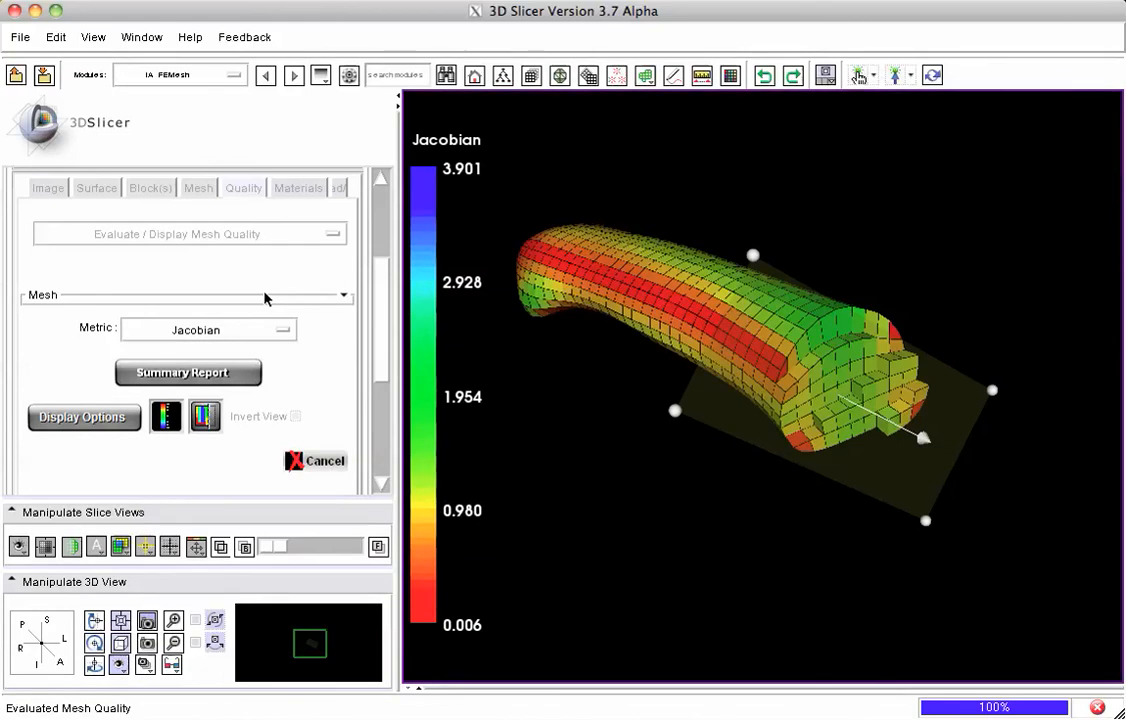
click(205, 415)
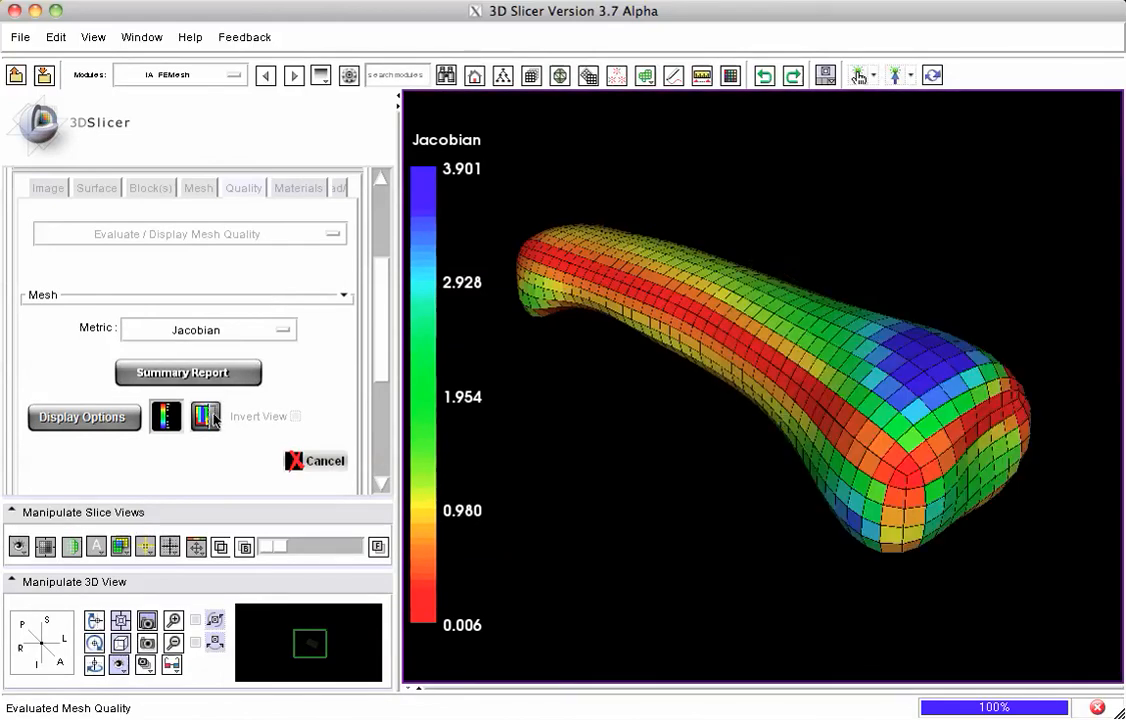
mouse_move(205, 416)
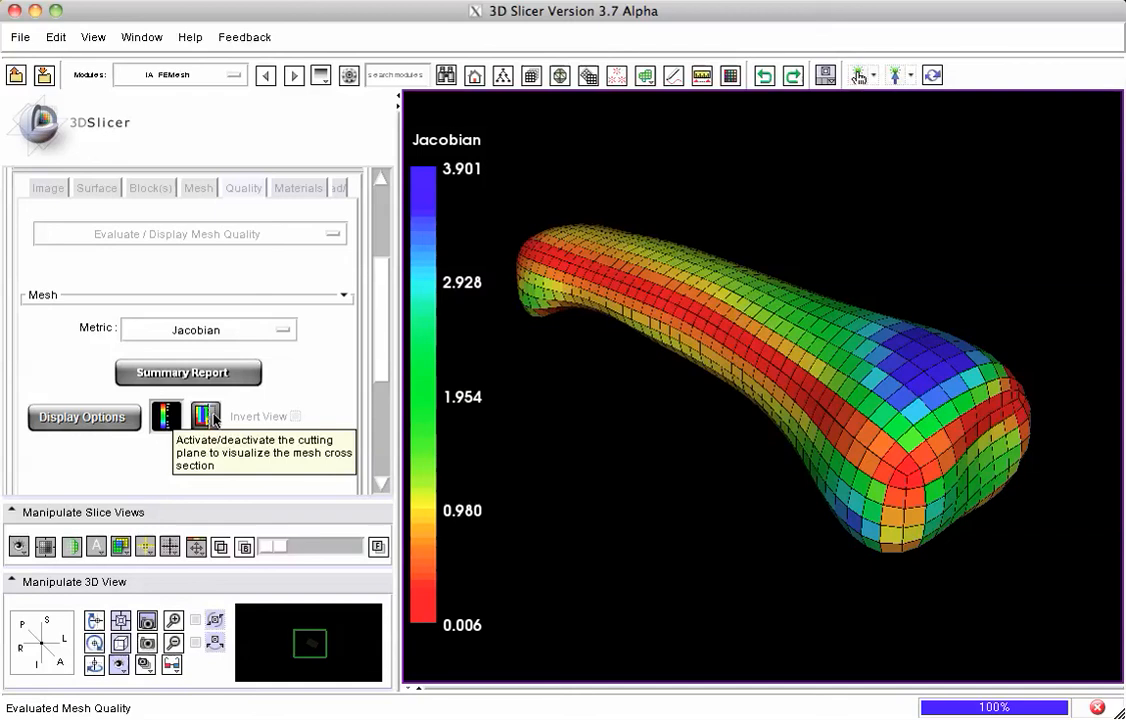
click(205, 416)
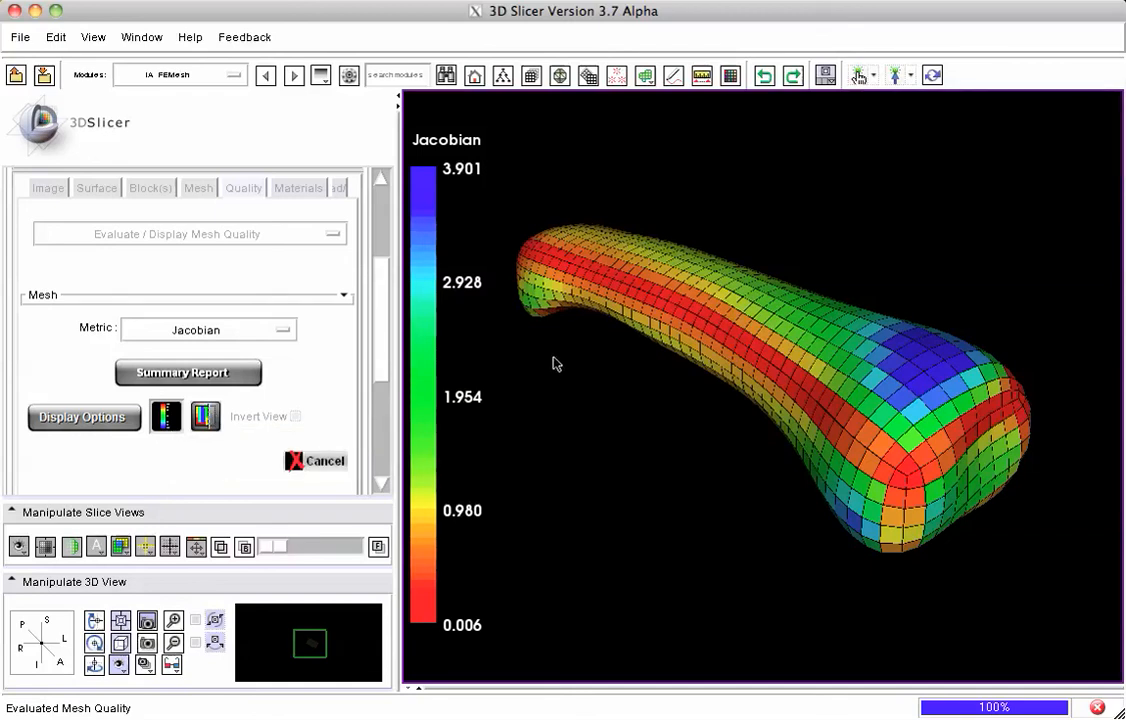